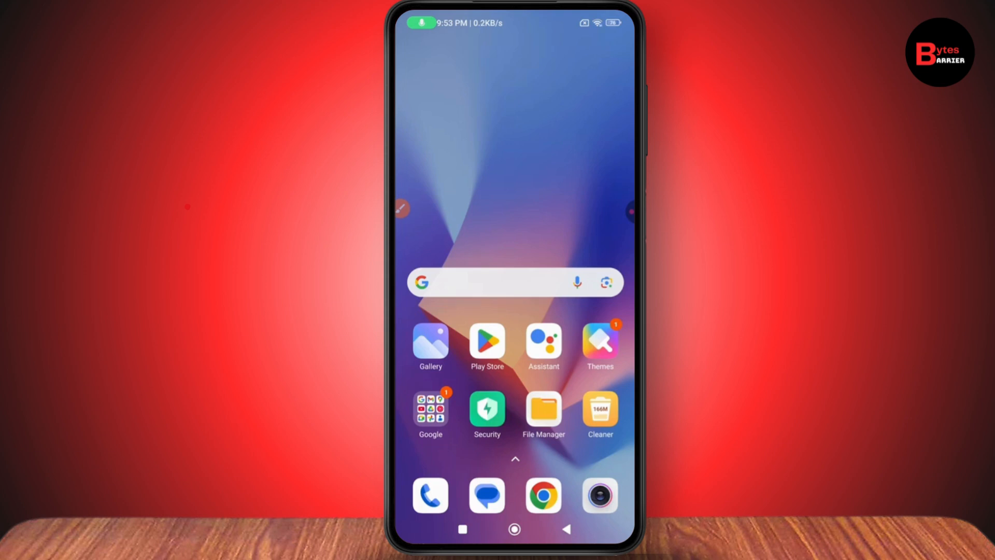
# Launch Google Play Store from the home screen so its search is ready.
pyautogui.click(487, 344)
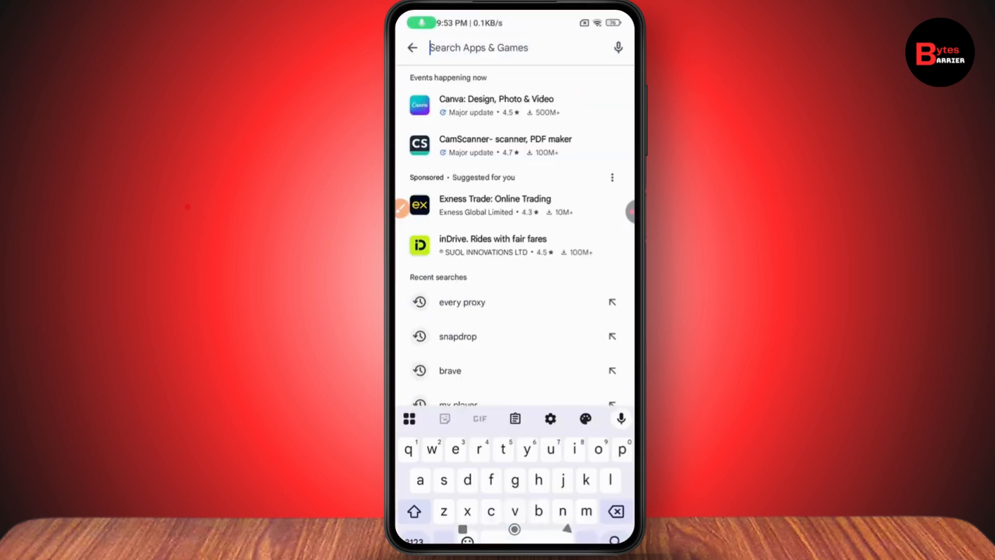
# Look up the installed Every Proxy listing via the 'every proxy' recent search, then go Home.
pyautogui.click(462, 302)
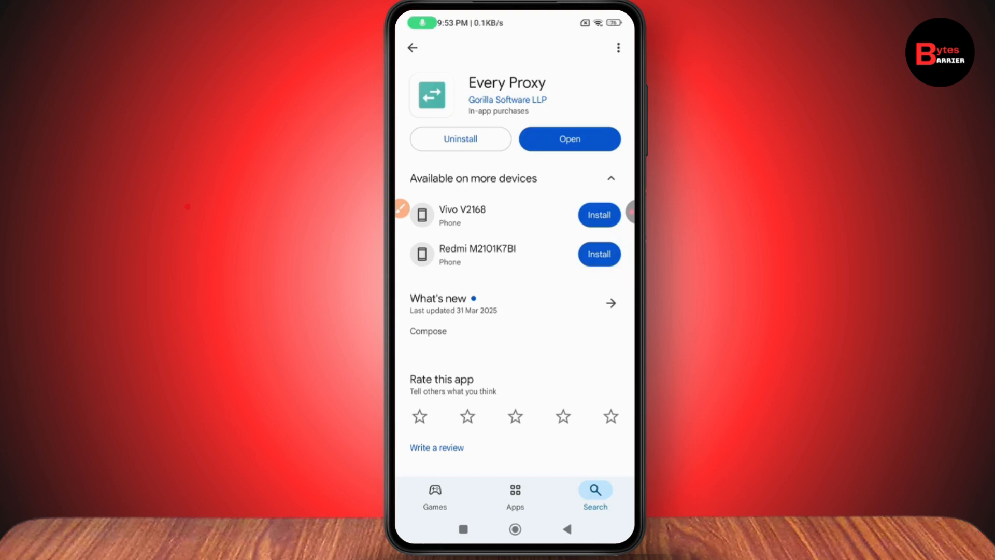
pyautogui.click(515, 528)
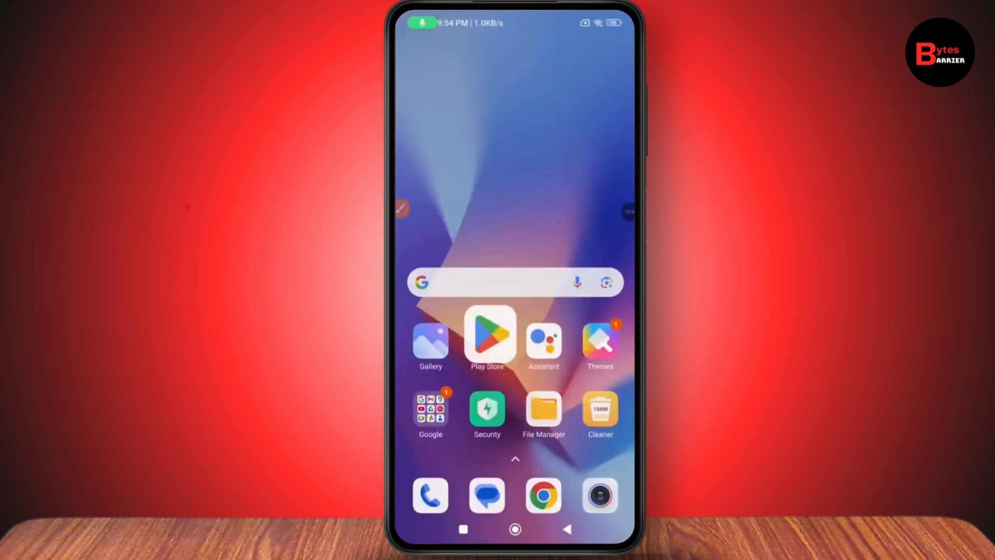
# Connect 1.1.1.1 WARP so the internet reports as private, then return Home.
pyautogui.hscroll(-3)
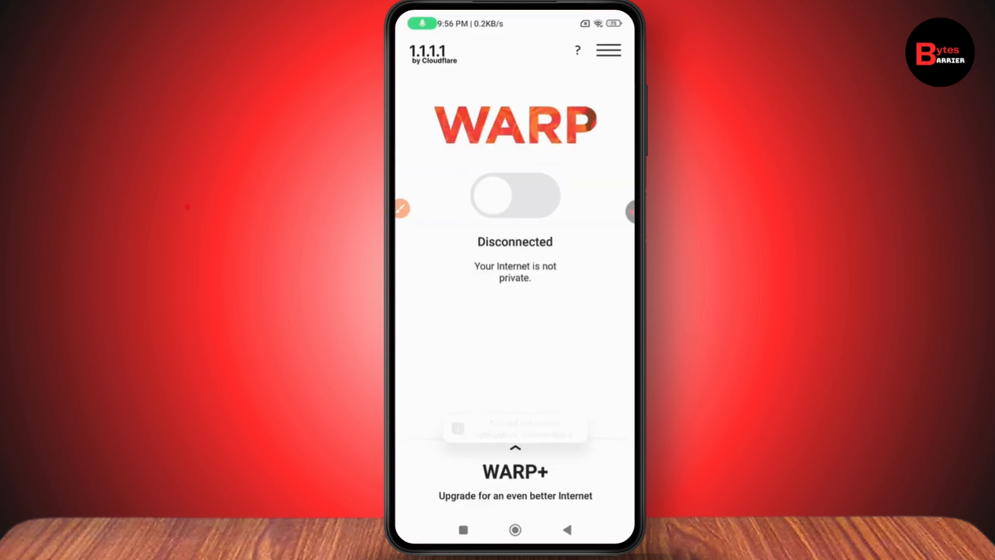
pyautogui.click(515, 196)
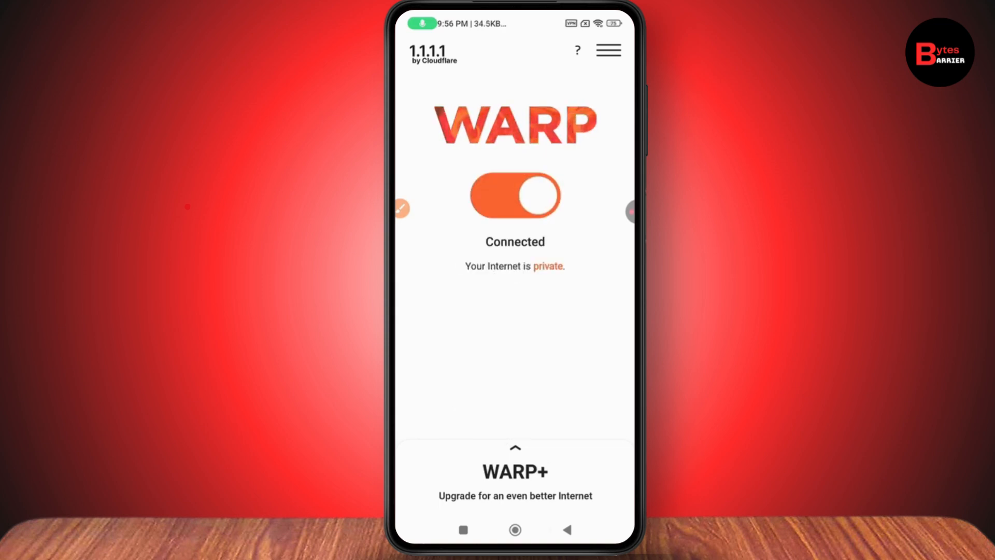
pyautogui.click(515, 530)
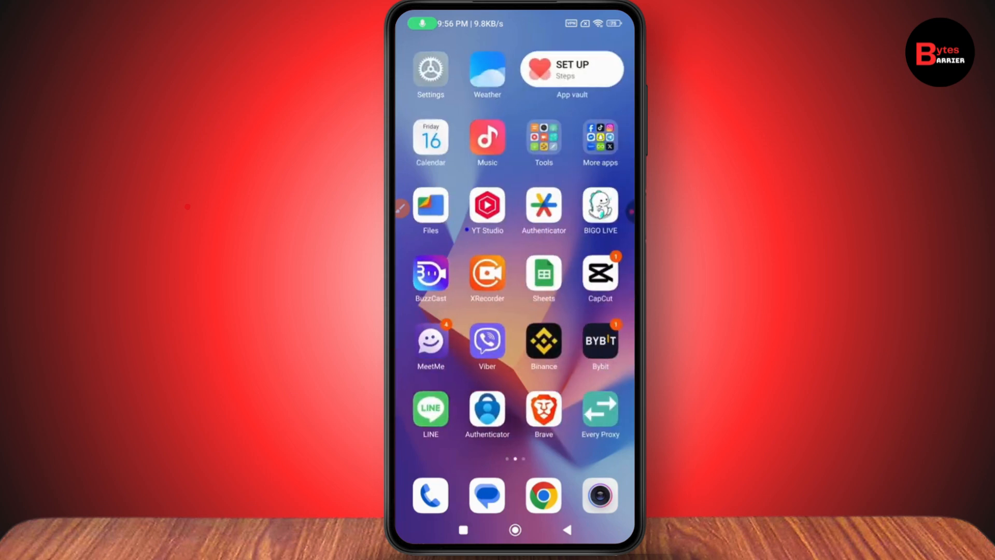
# Launch Every Proxy showing HTTP Proxy, SOCKS Proxy and PAC Server switched on.
pyautogui.click(600, 410)
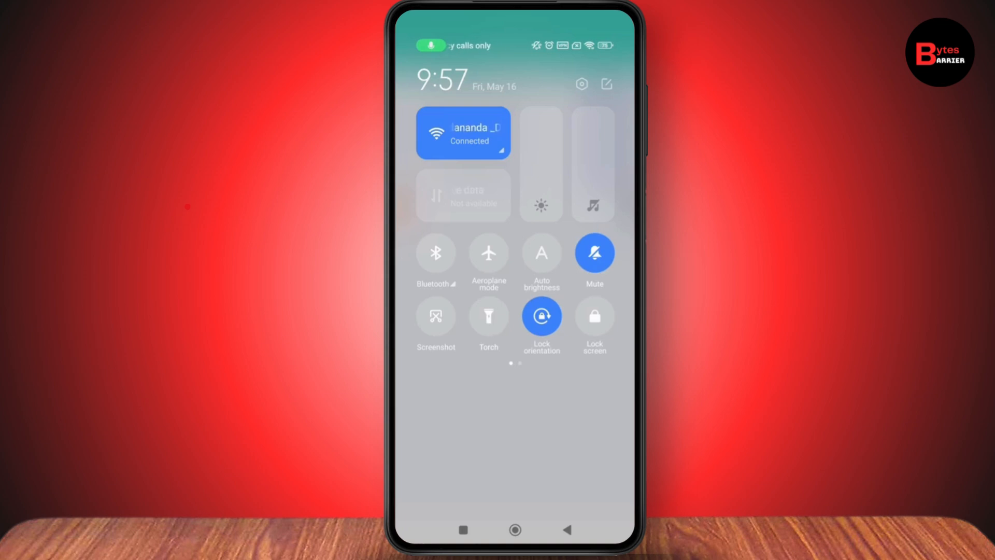
pyautogui.hscroll(-3)
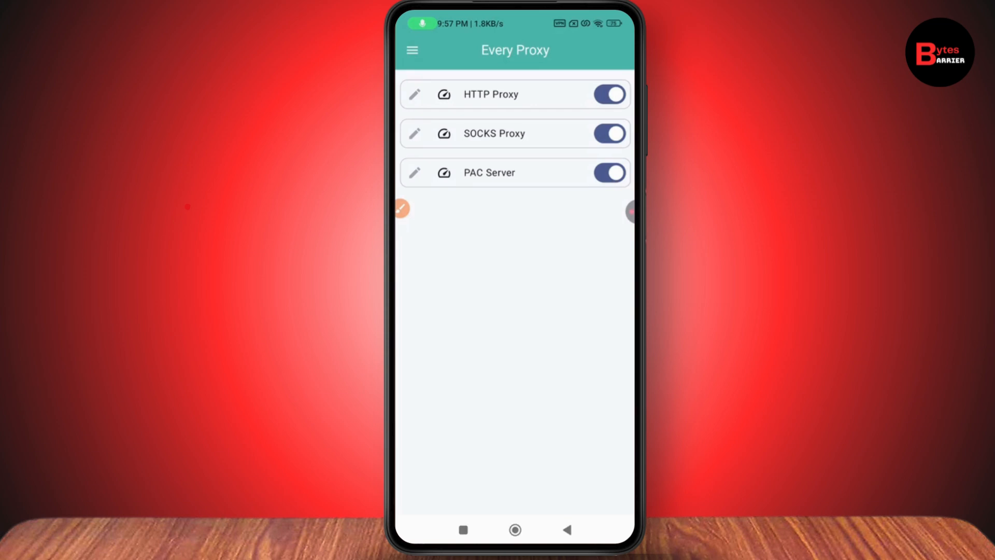
pyautogui.click(412, 50)
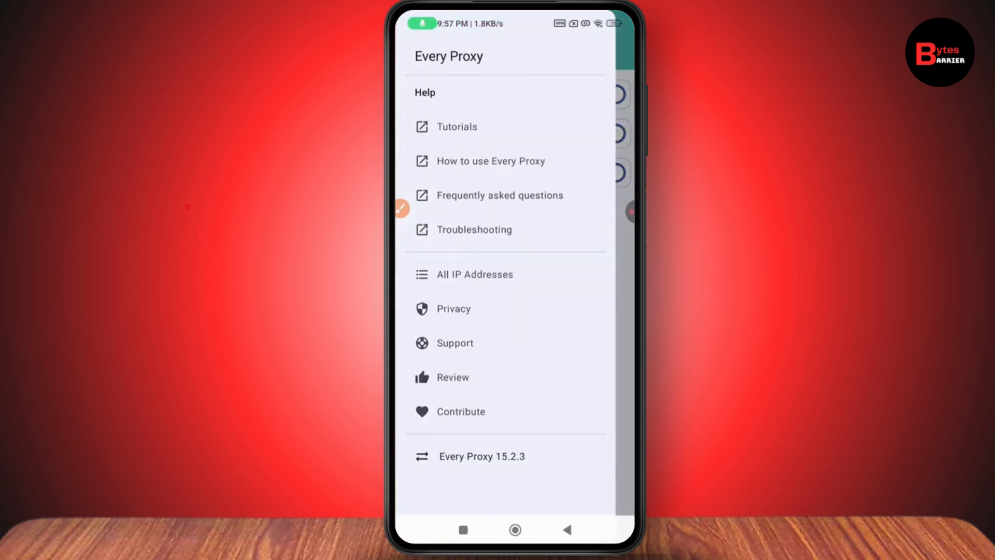
pyautogui.click(474, 274)
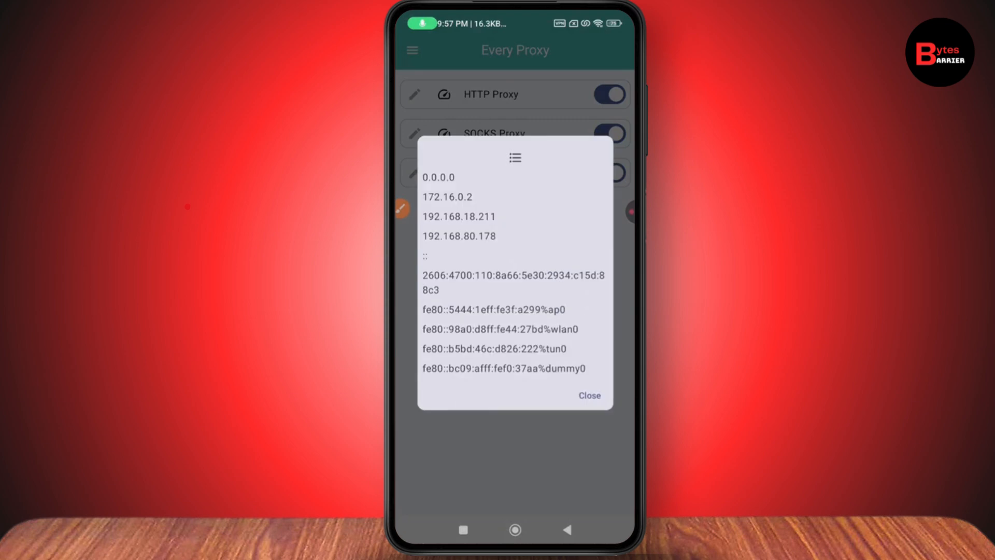
pyautogui.click(588, 395)
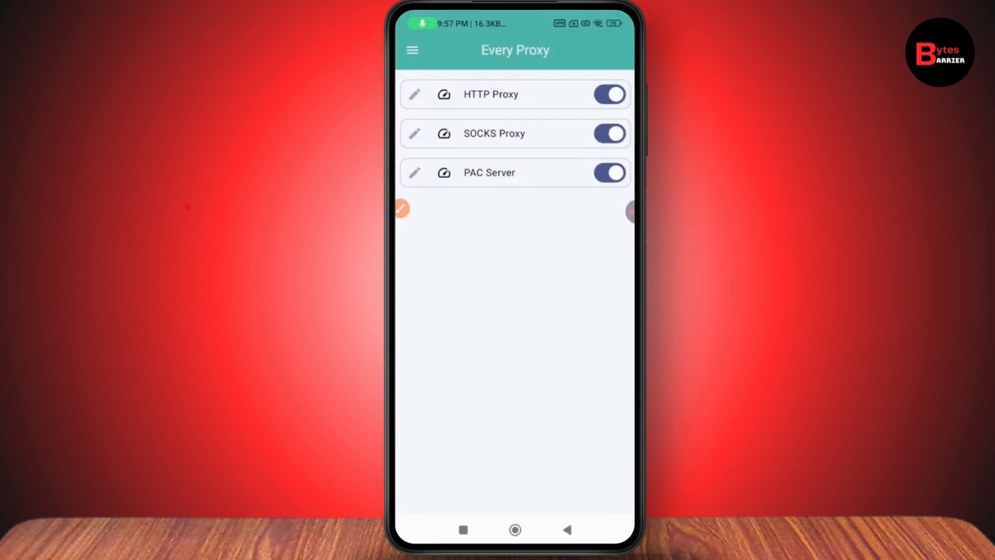